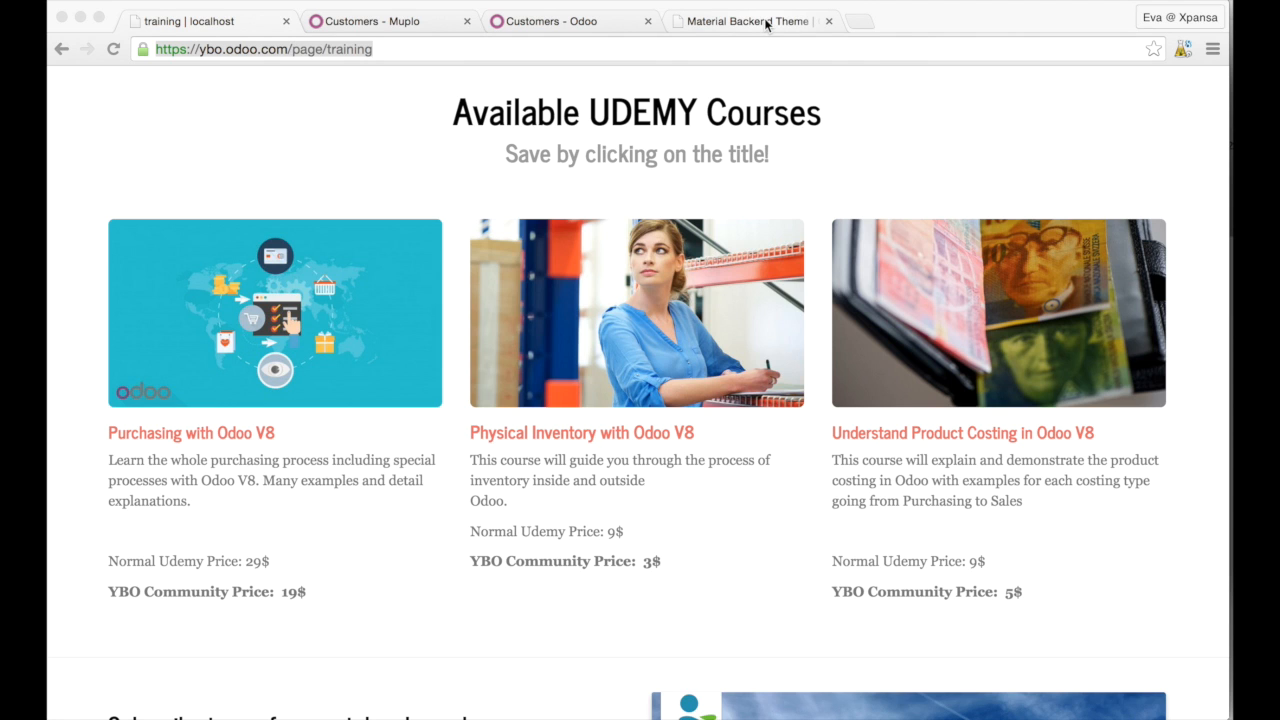
Switch to the 'Inbox - Muplo' browser tab showing Odoo's Messaging Inbox.
click(385, 21)
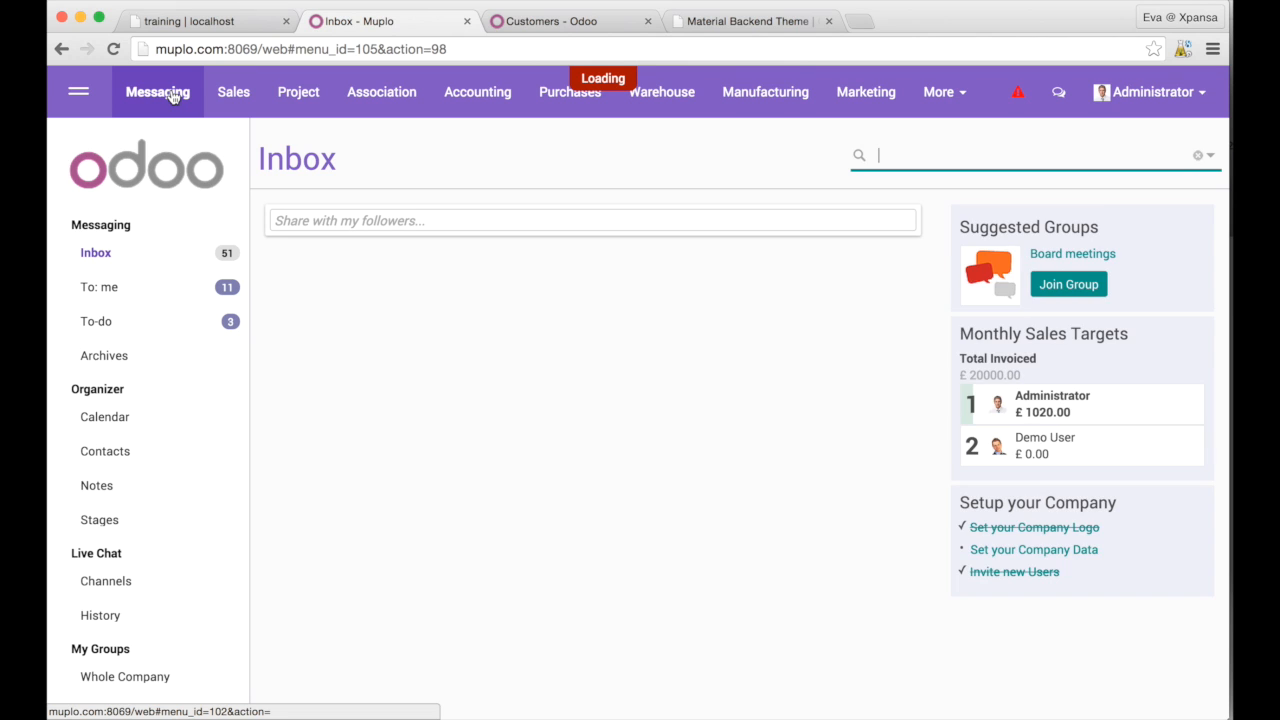
Open Sales to show the Direct, Indirect, Marketing and Website Sales team cards.
click(104, 416)
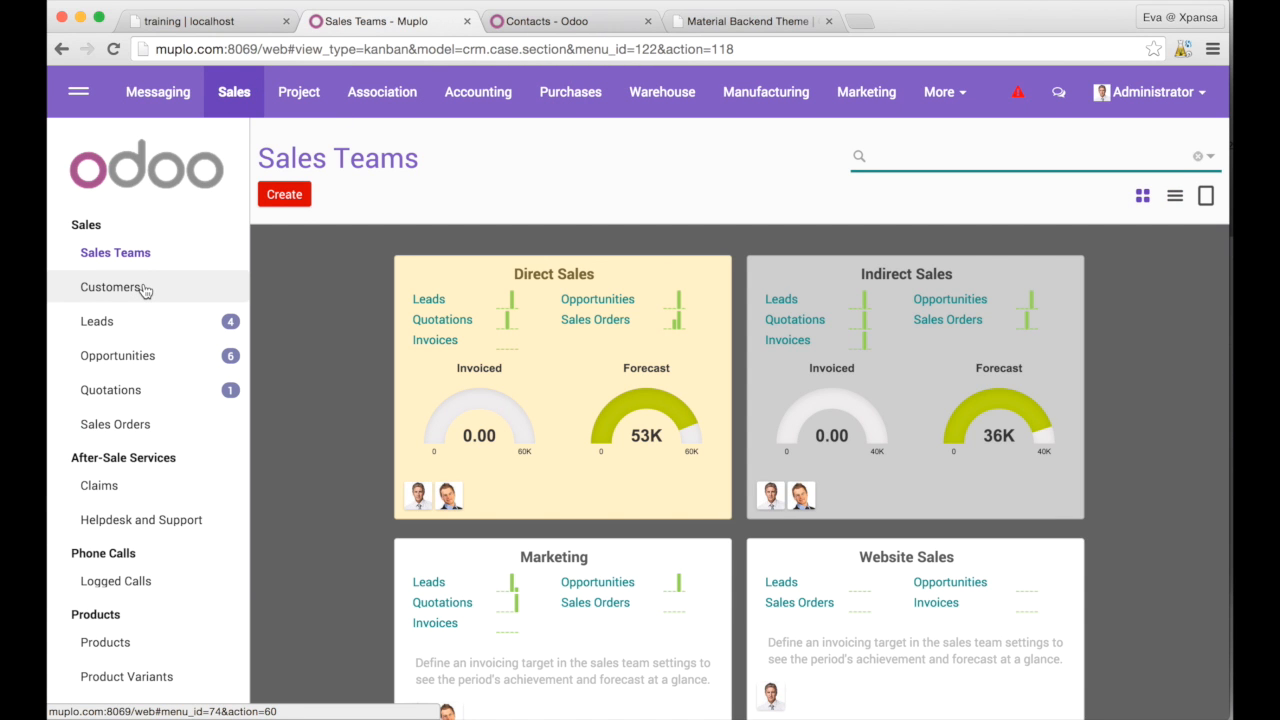
Open Sales > Customers to show prospects like Epic Technologies as kanban cards.
click(111, 287)
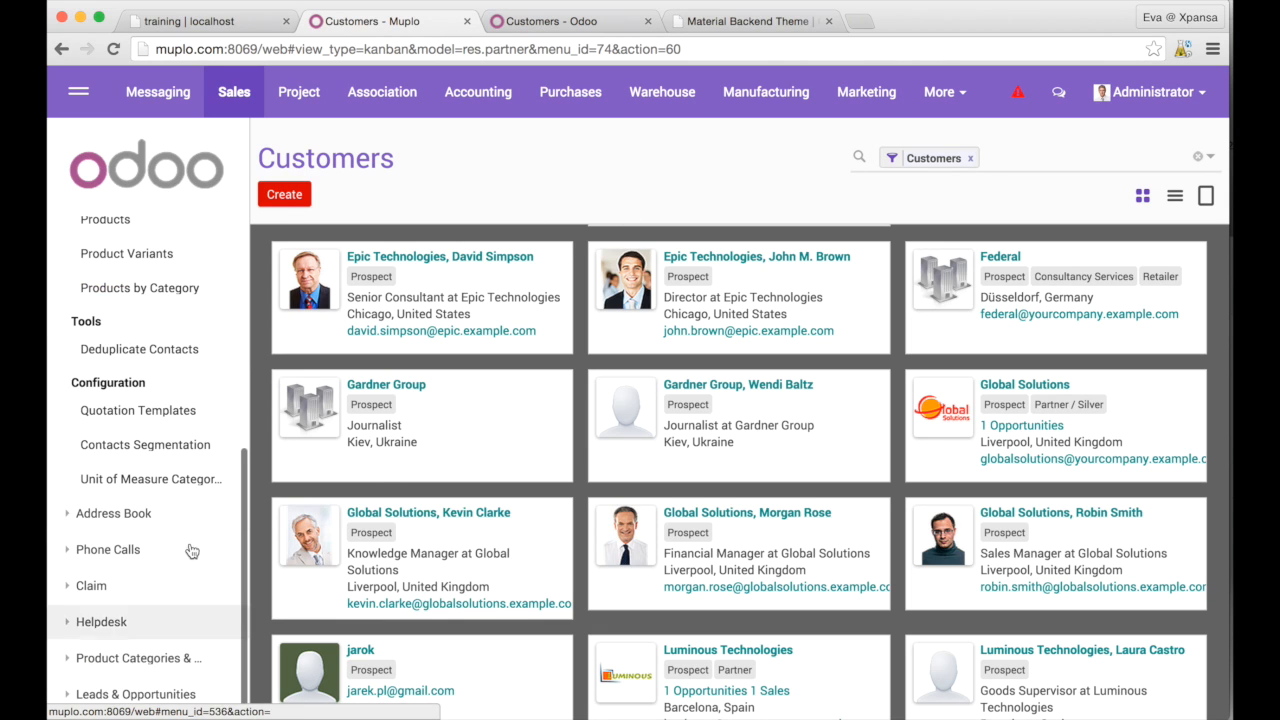